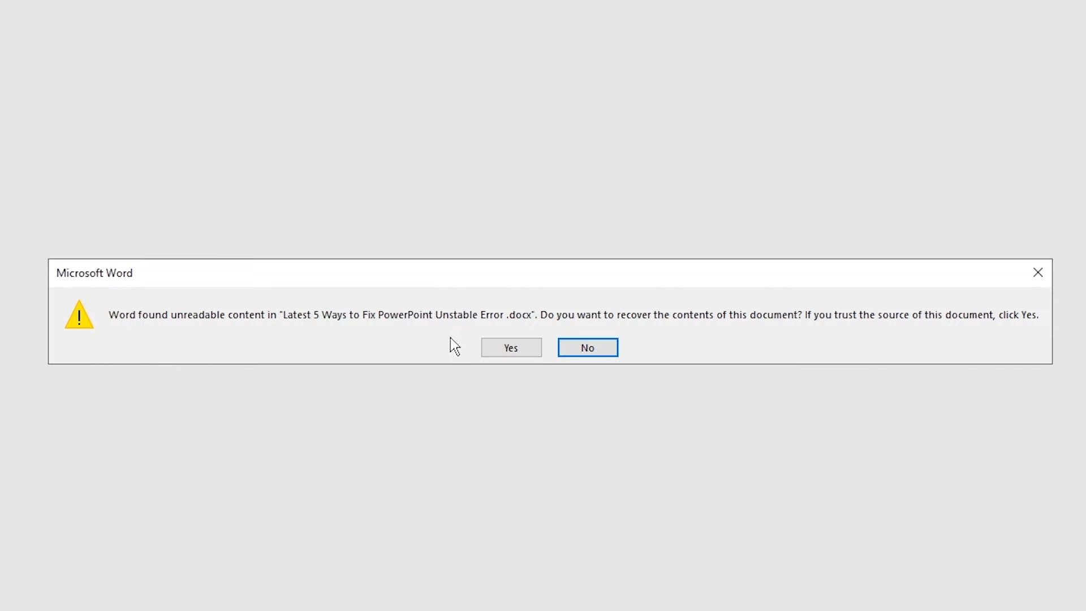
# Accept recovering the unreadable contents, then dismiss the failed-open error dialog
pyautogui.click(510, 347)
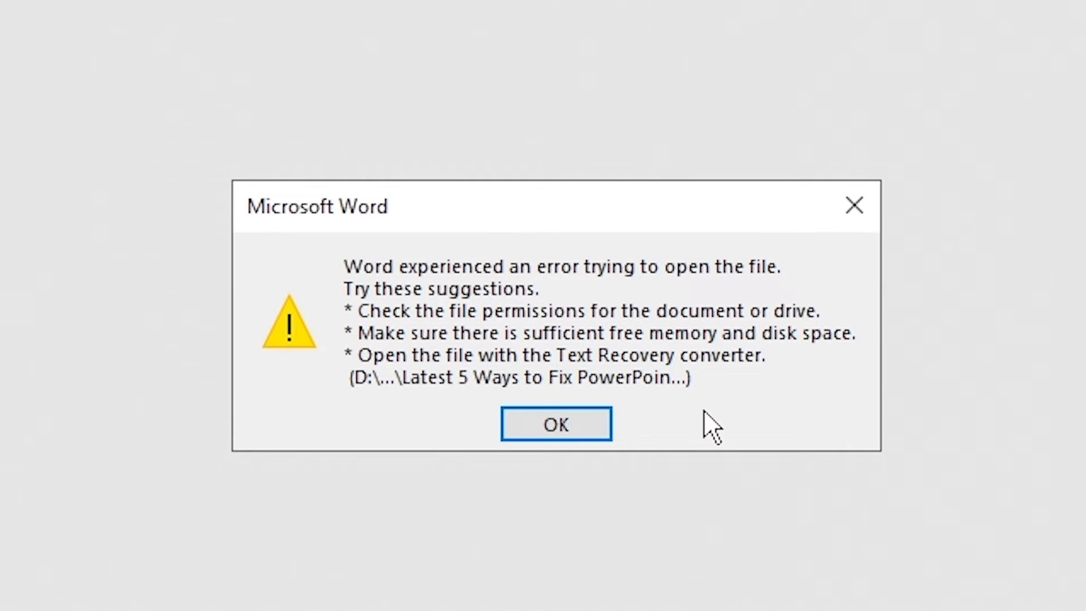
pyautogui.moveTo(675, 429)
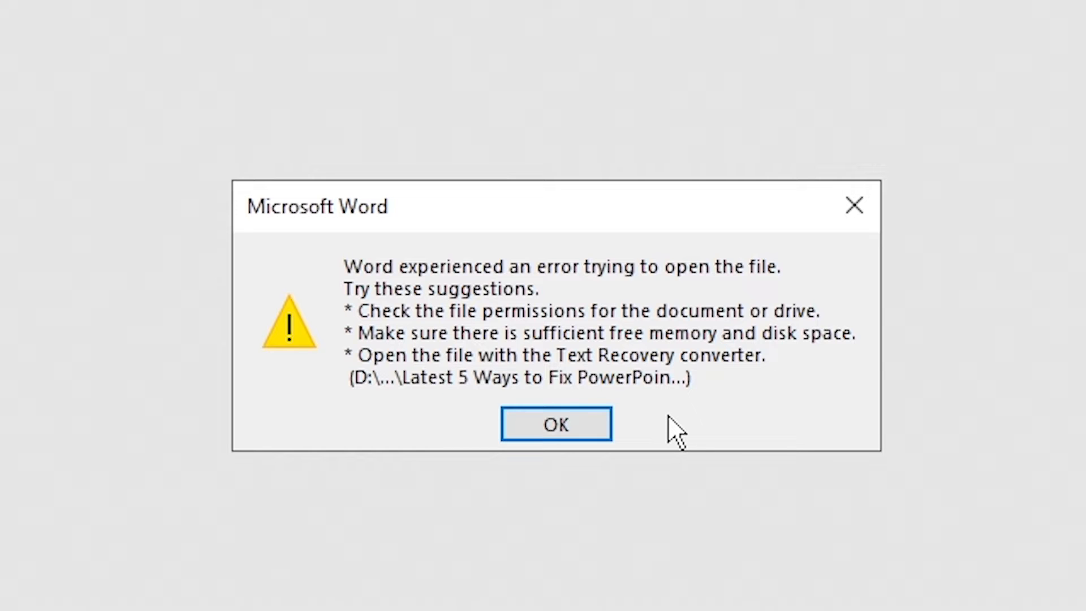
pyautogui.click(555, 423)
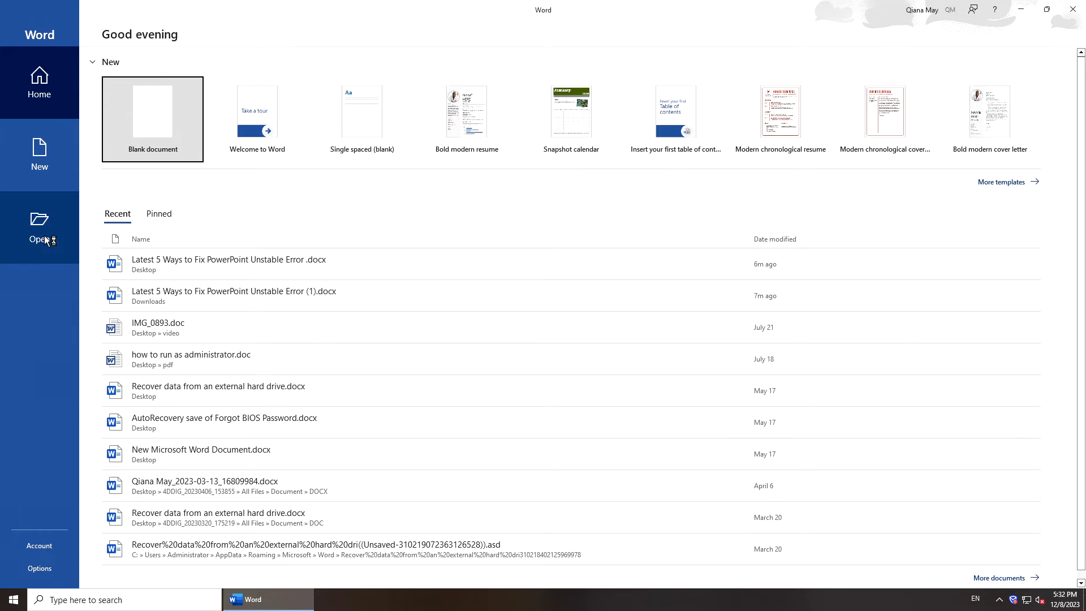
# Open 'Latest 5 Ways to Fix PowerPoint Unstable Error' from the Desktop using Open and Repair
pyautogui.click(40, 226)
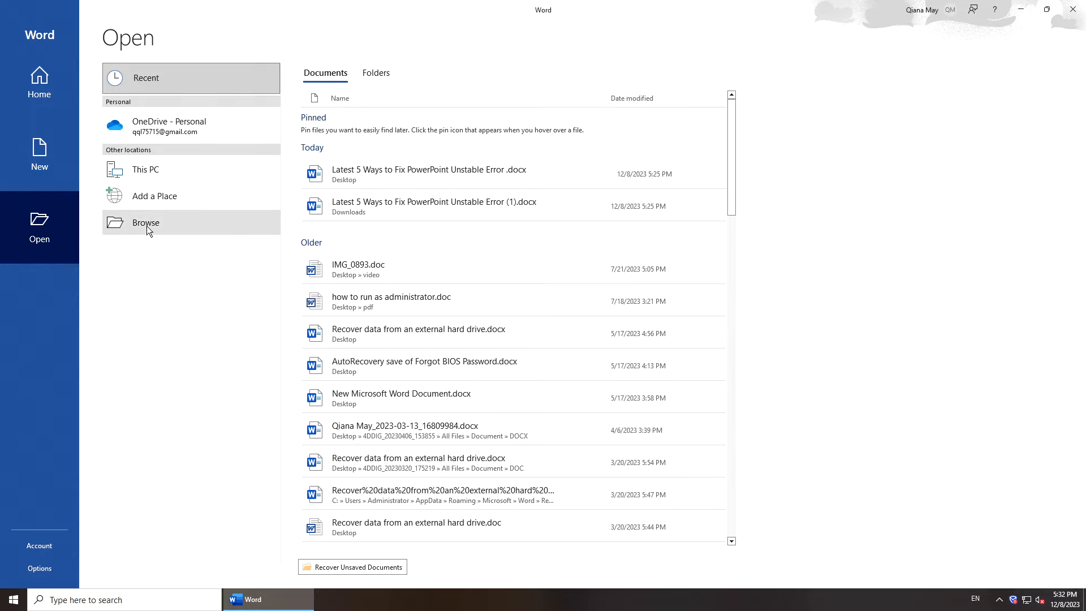
pyautogui.click(146, 223)
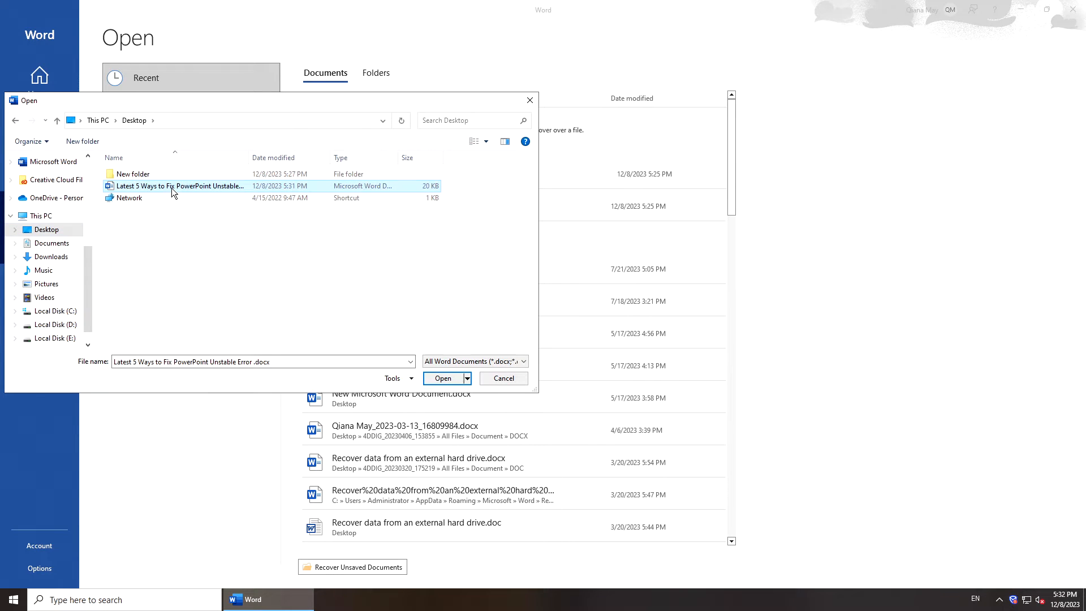
pyautogui.click(467, 379)
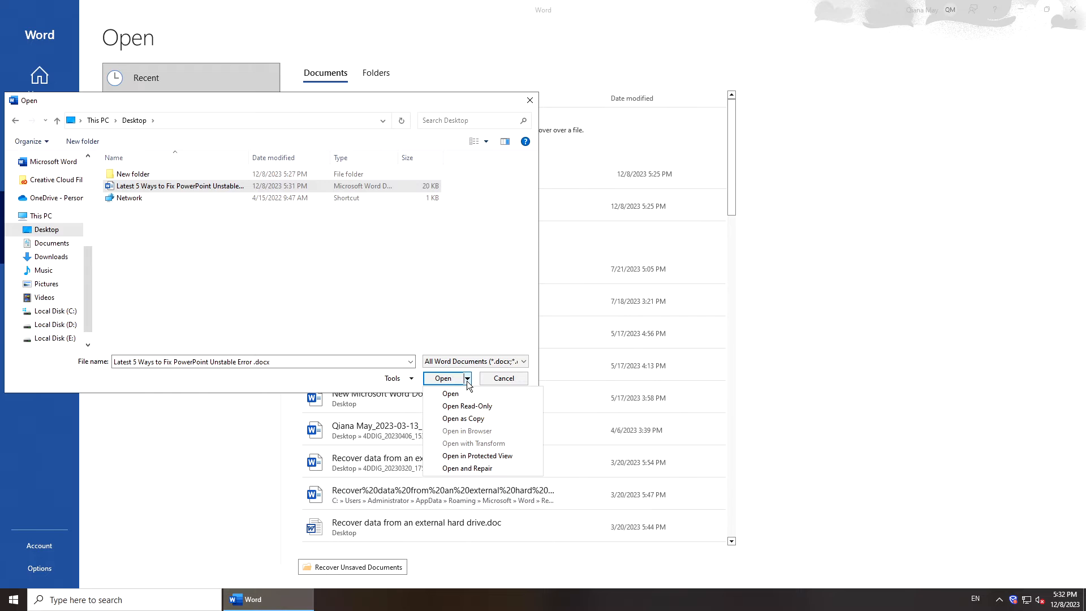
pyautogui.moveTo(478, 456)
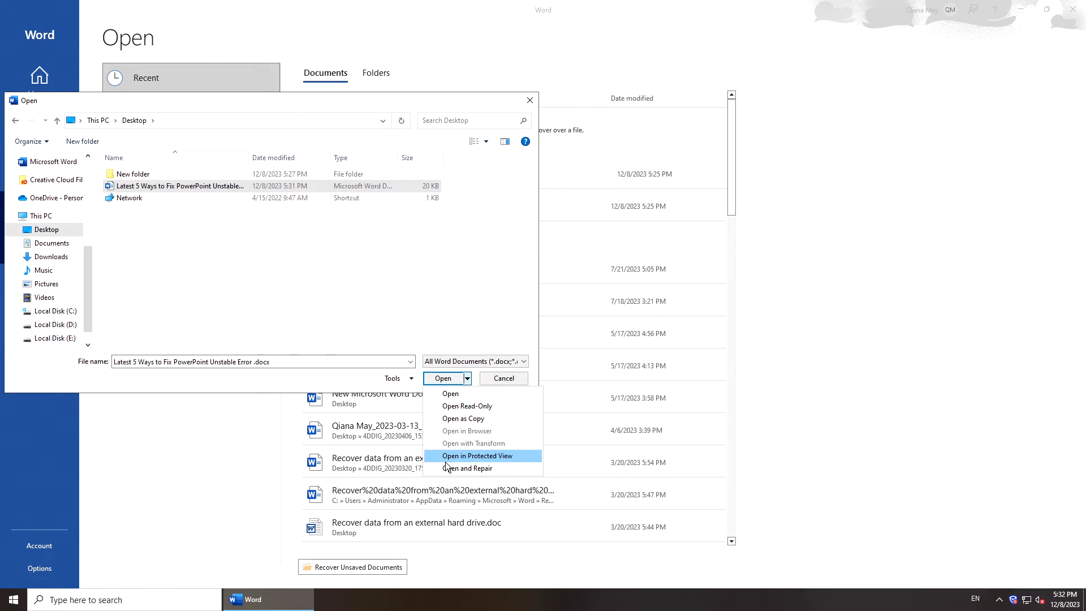
pyautogui.click(478, 455)
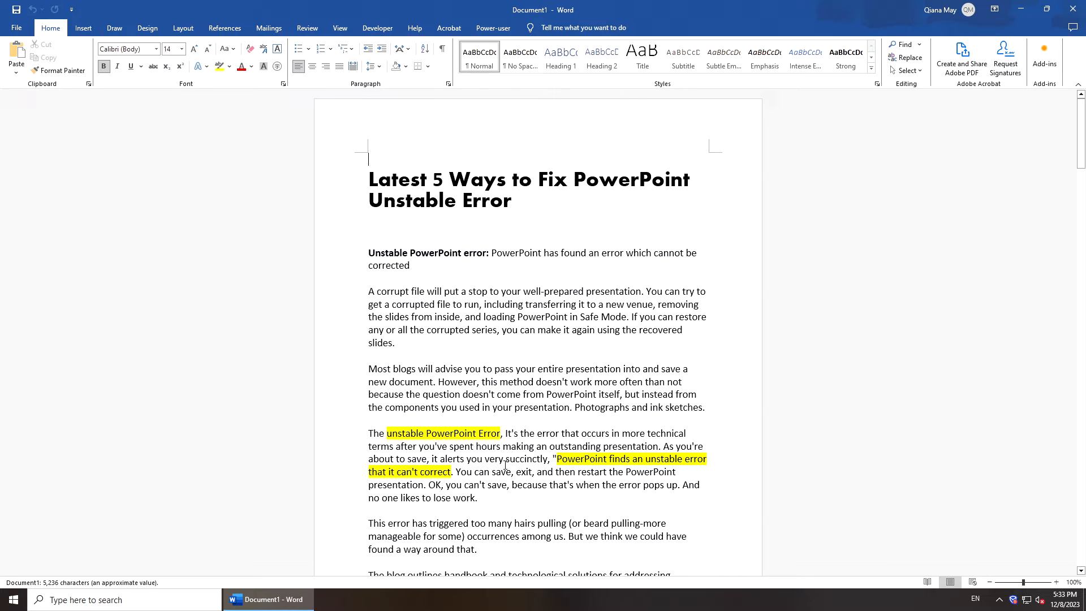
pyautogui.scroll(-3)
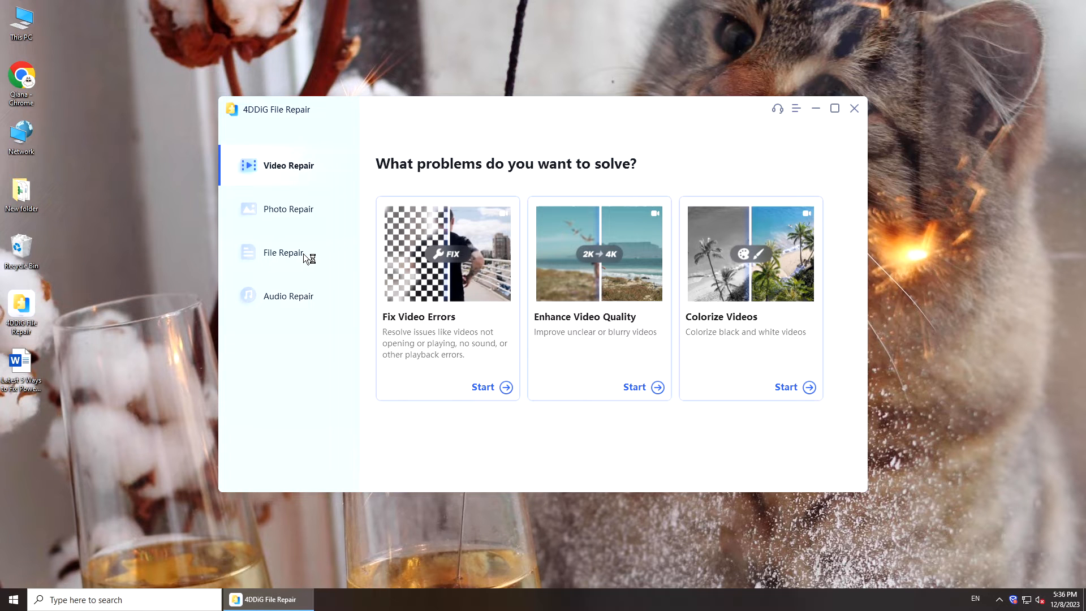
# Add the PowerPoint fix document under File Repair, run the repair, and view results
pyautogui.click(284, 253)
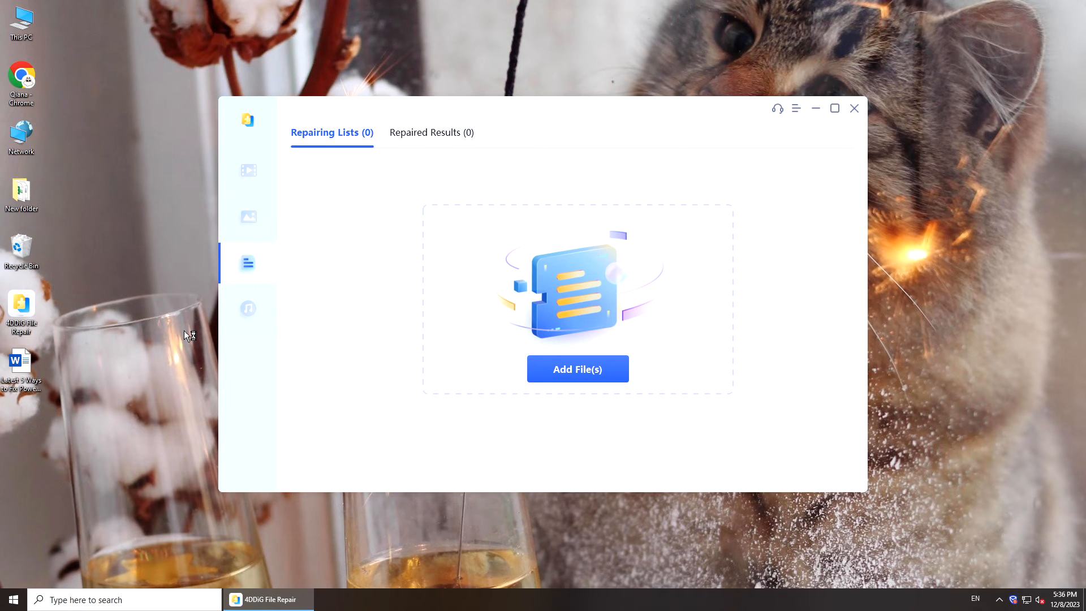
pyautogui.click(577, 369)
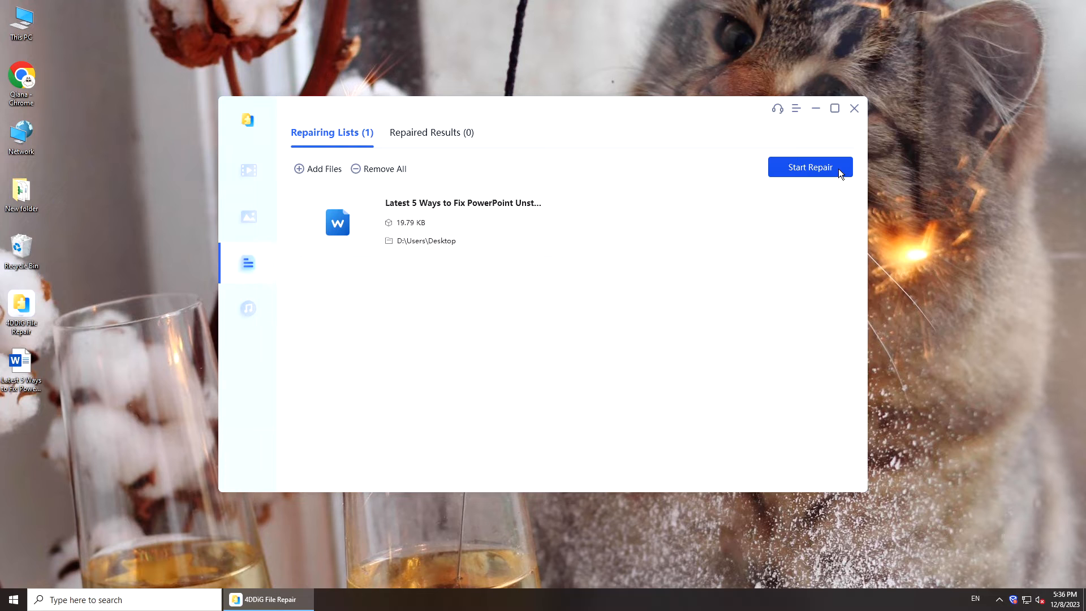
pyautogui.click(810, 166)
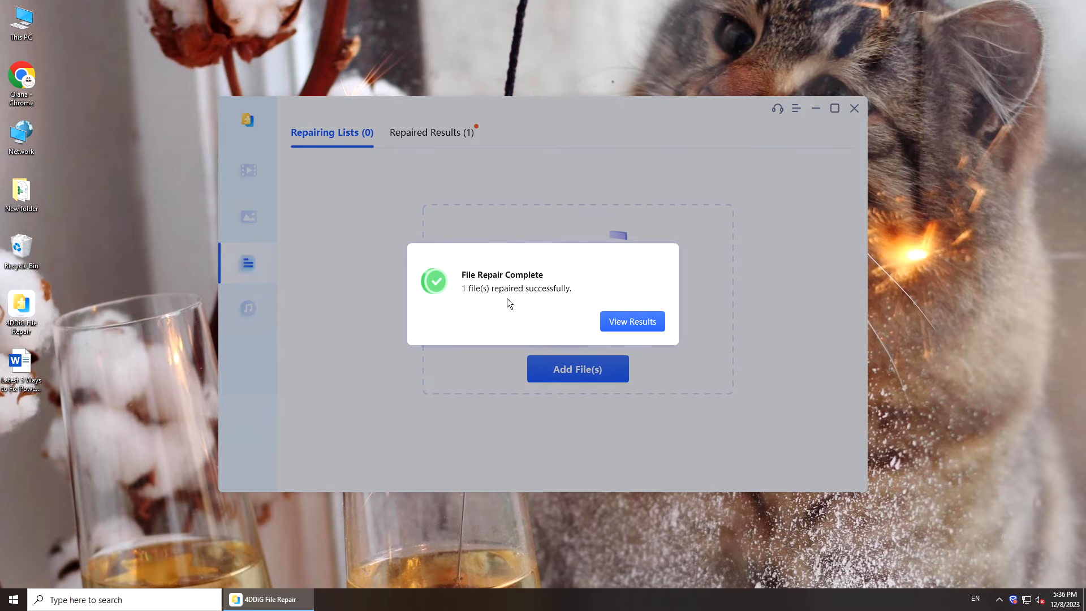
pyautogui.click(631, 322)
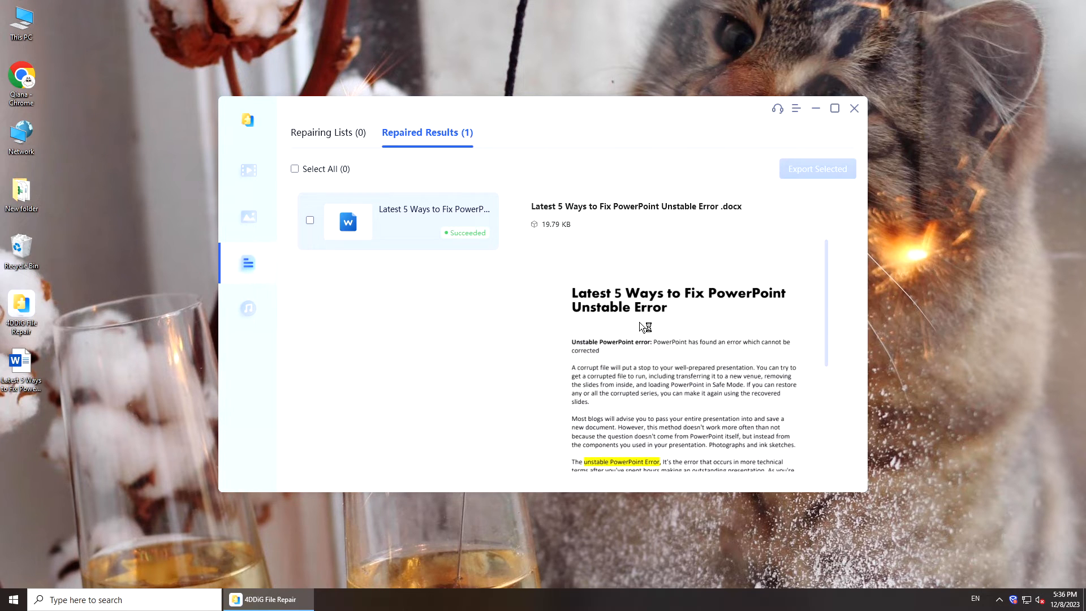
# Export the ticked repaired file to the Desktop and view its folder
pyautogui.scroll(-3)
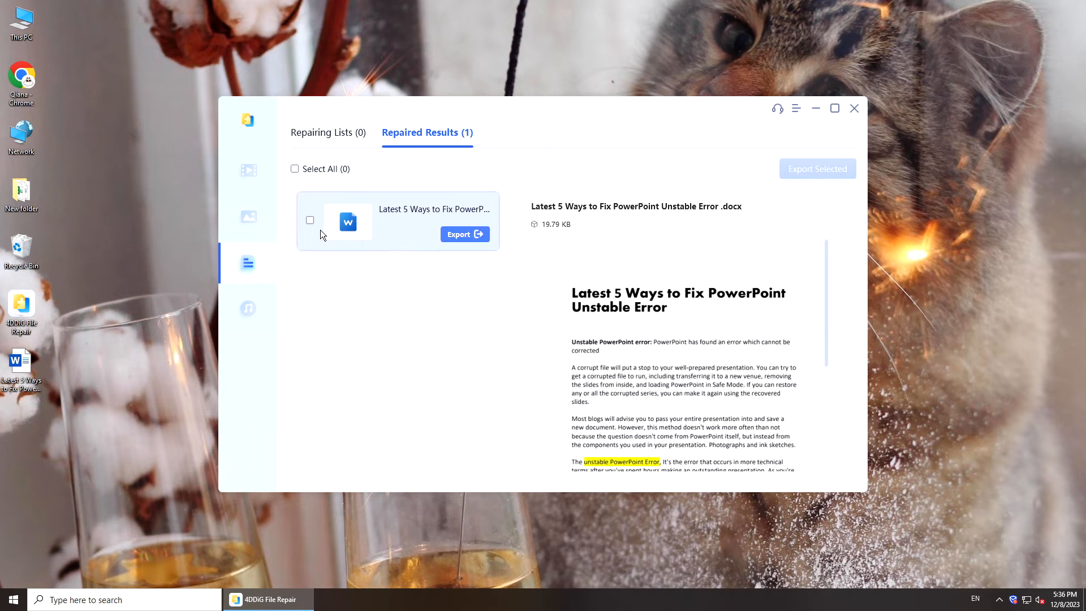
pyautogui.click(309, 219)
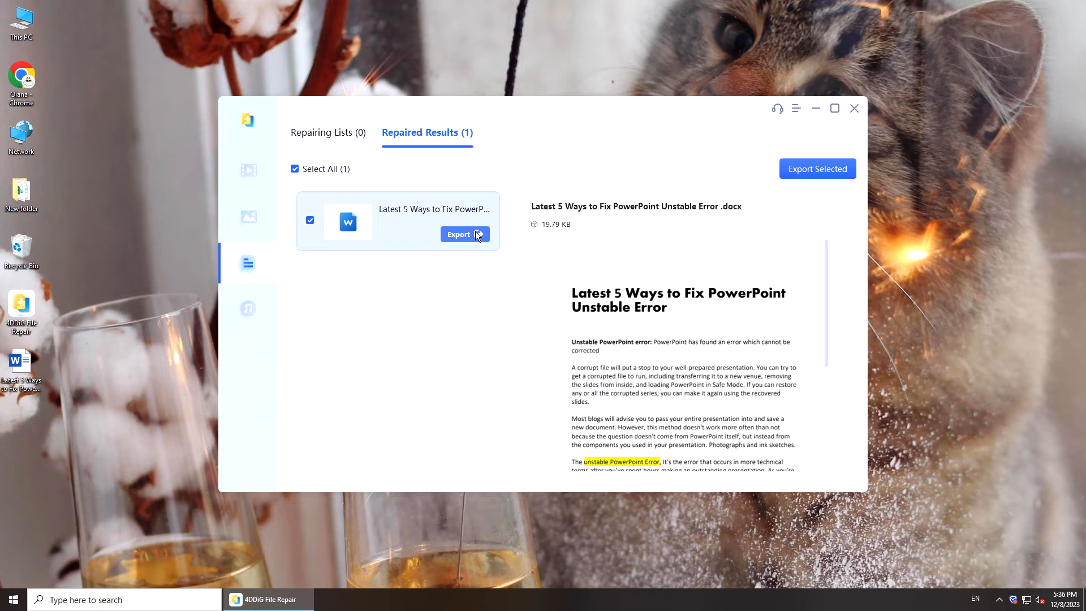
pyautogui.click(459, 234)
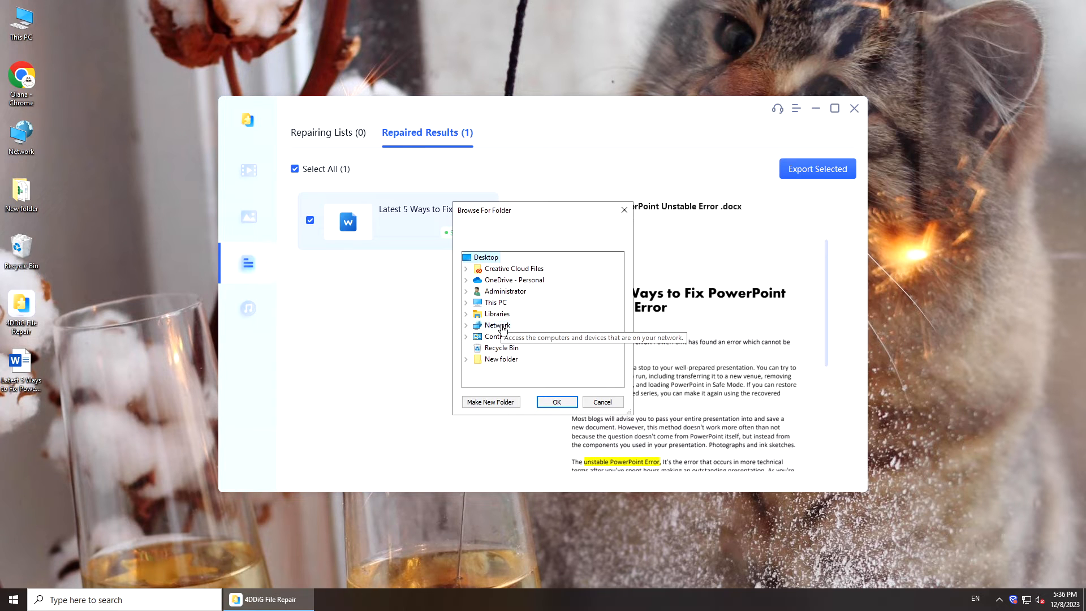
pyautogui.moveTo(487, 257)
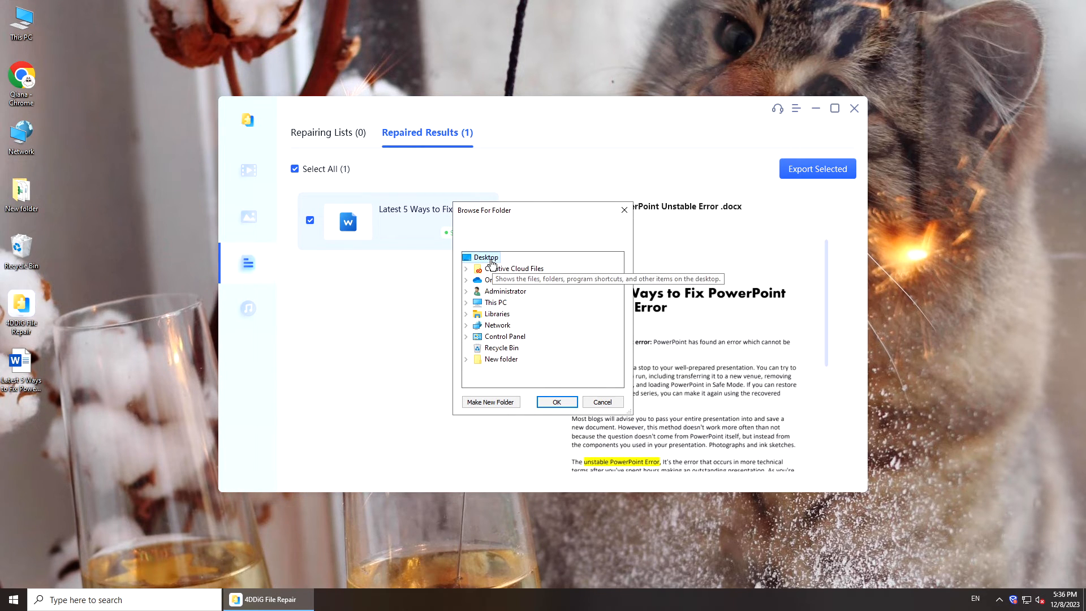
pyautogui.click(556, 402)
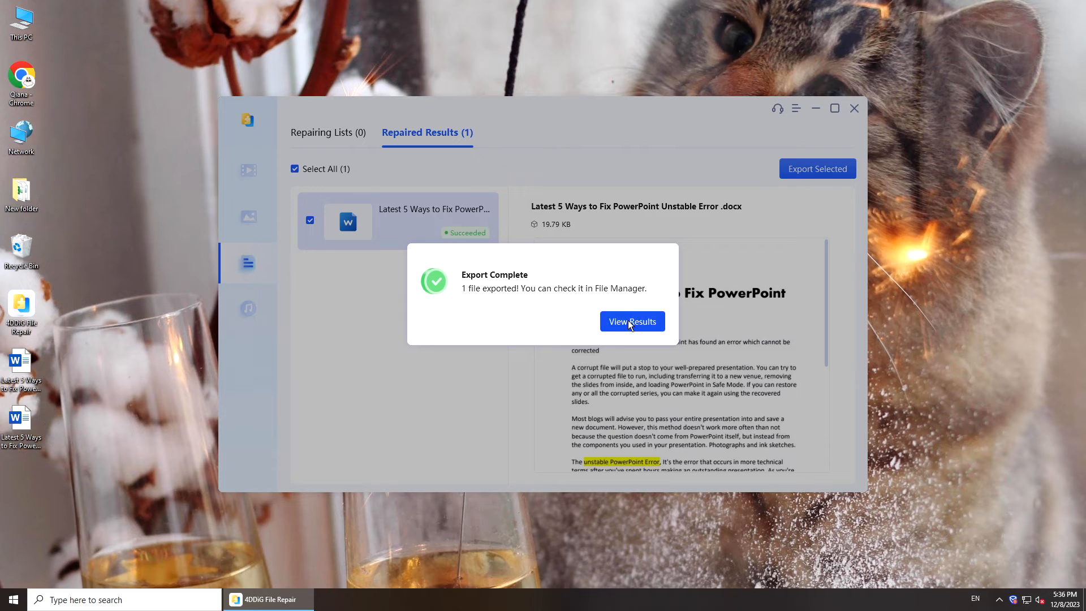
pyautogui.click(631, 322)
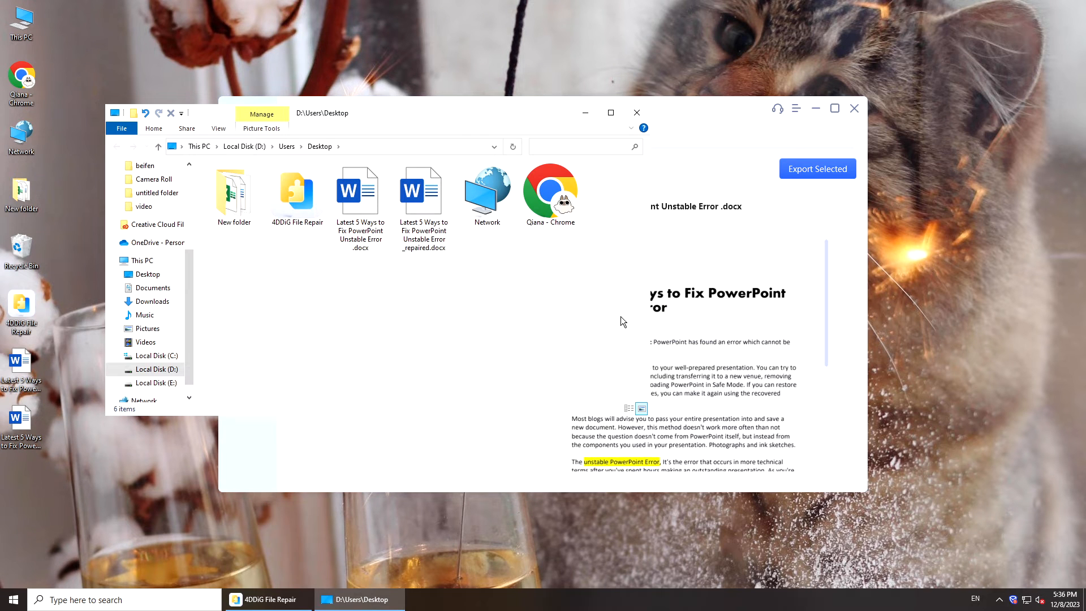
# Open the _repaired.docx copy from the Desktop folder
pyautogui.doubleClick(424, 190)
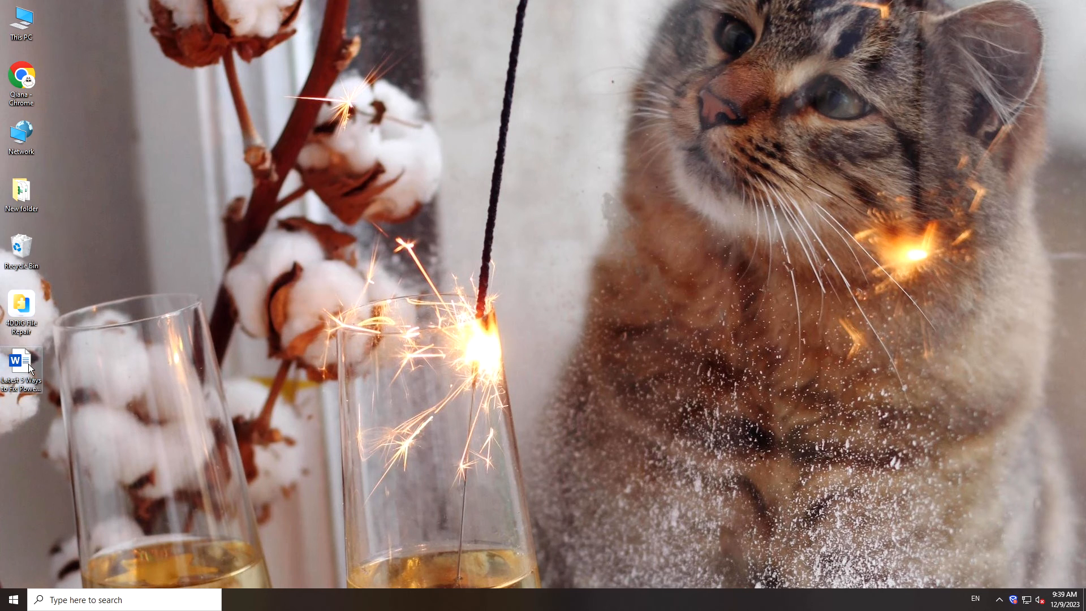
# Select the 12/8/2023 5:25 PM previous version of the document and choose Restore To
pyautogui.rightClick(21, 365)
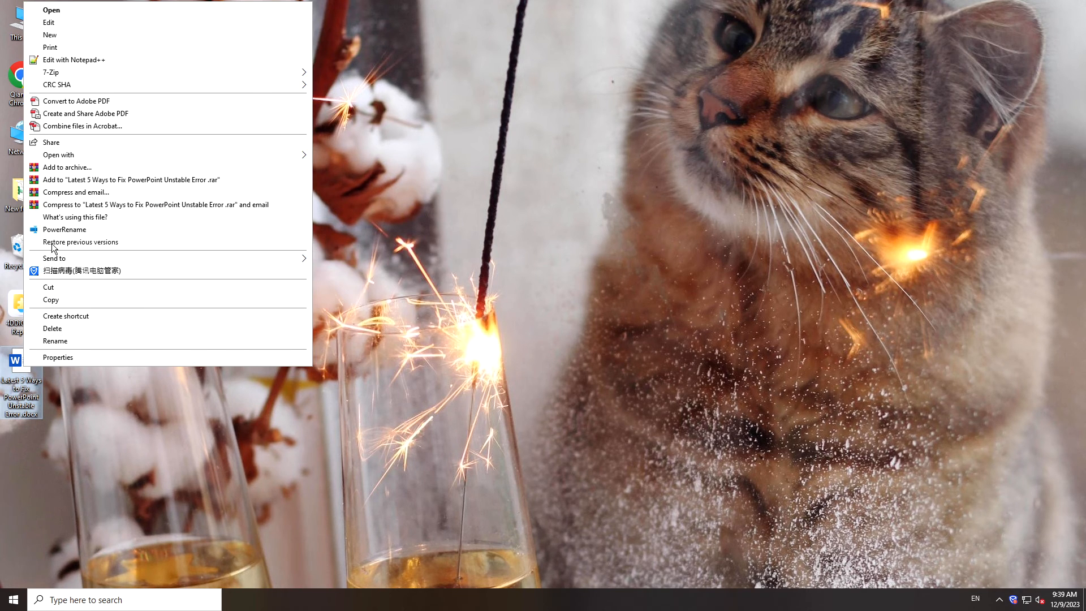
pyautogui.click(80, 241)
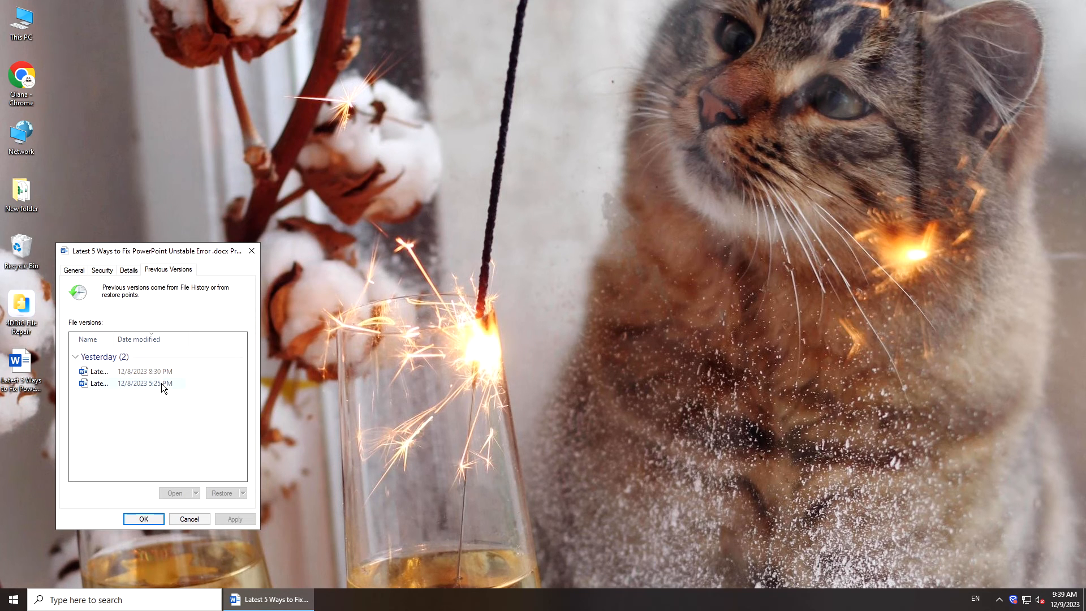
pyautogui.click(243, 493)
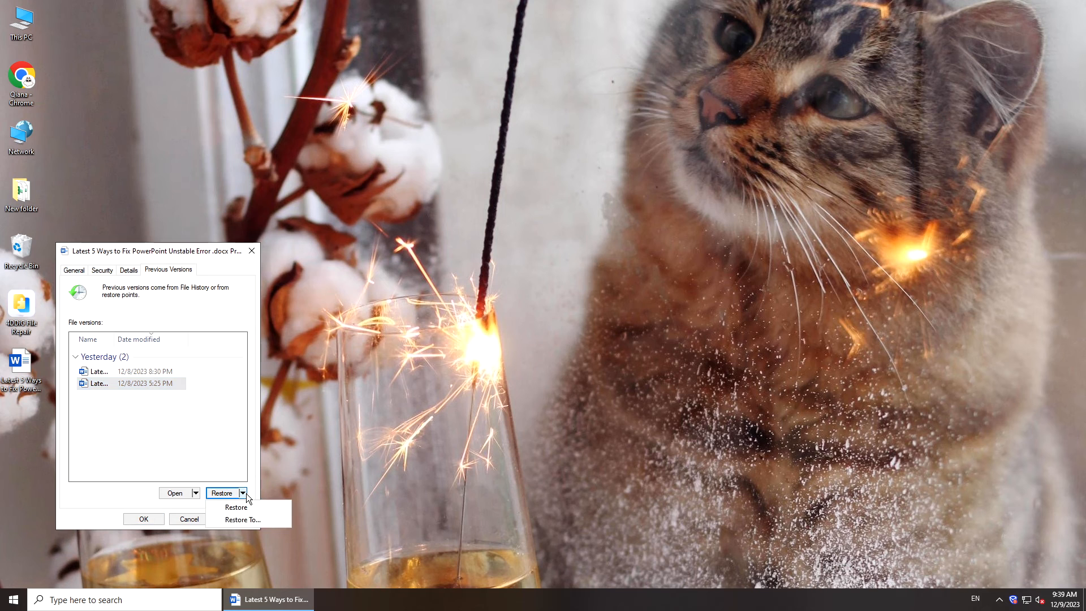
pyautogui.click(243, 521)
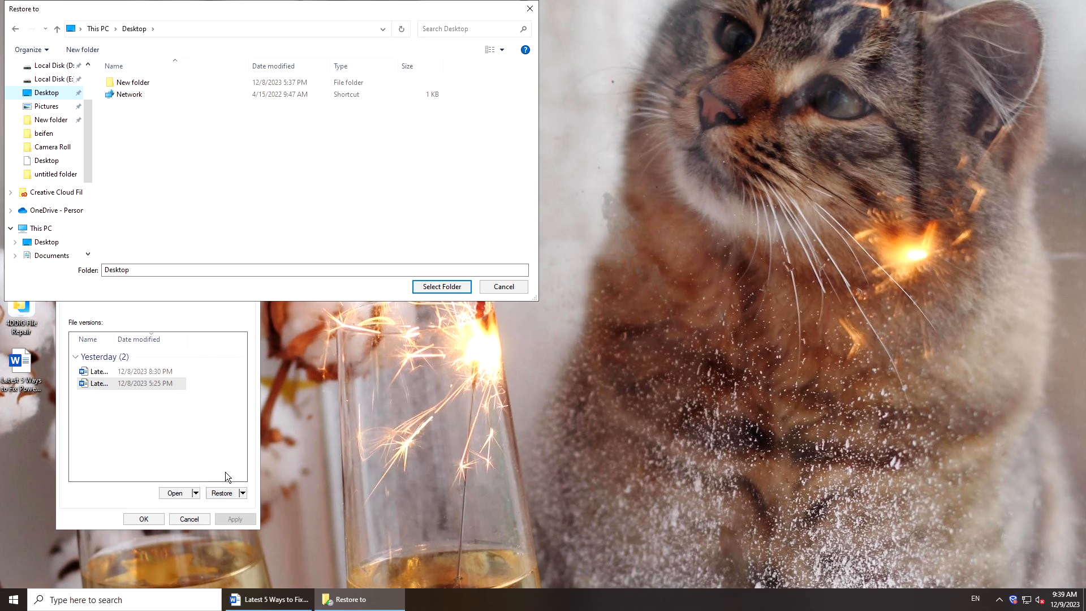
# Create a Desktop folder named 'restore' and restore the earlier version into it
pyautogui.click(82, 49)
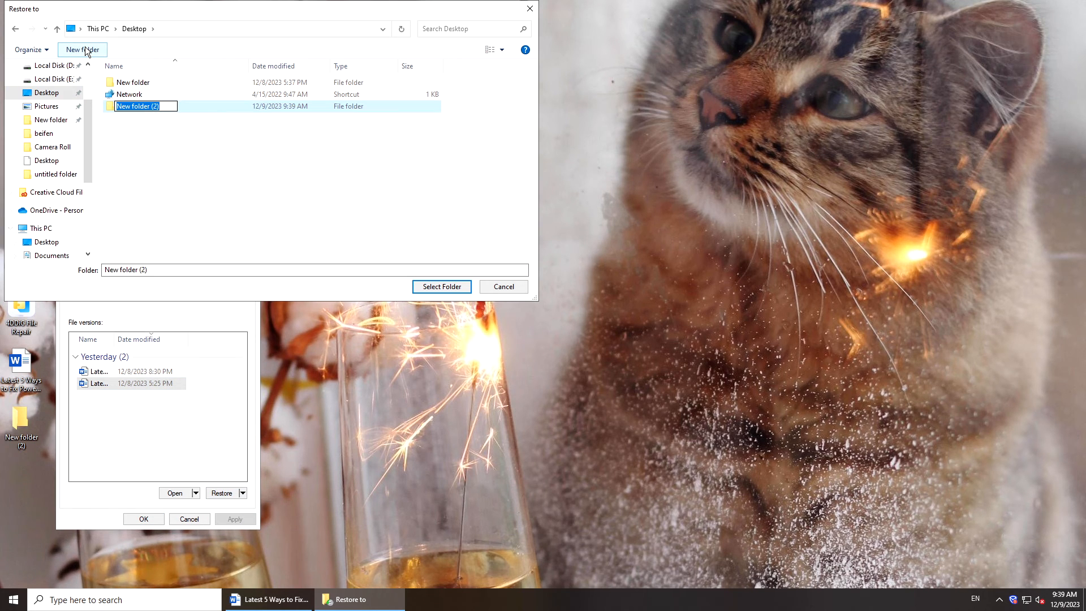
pyautogui.write('rest')
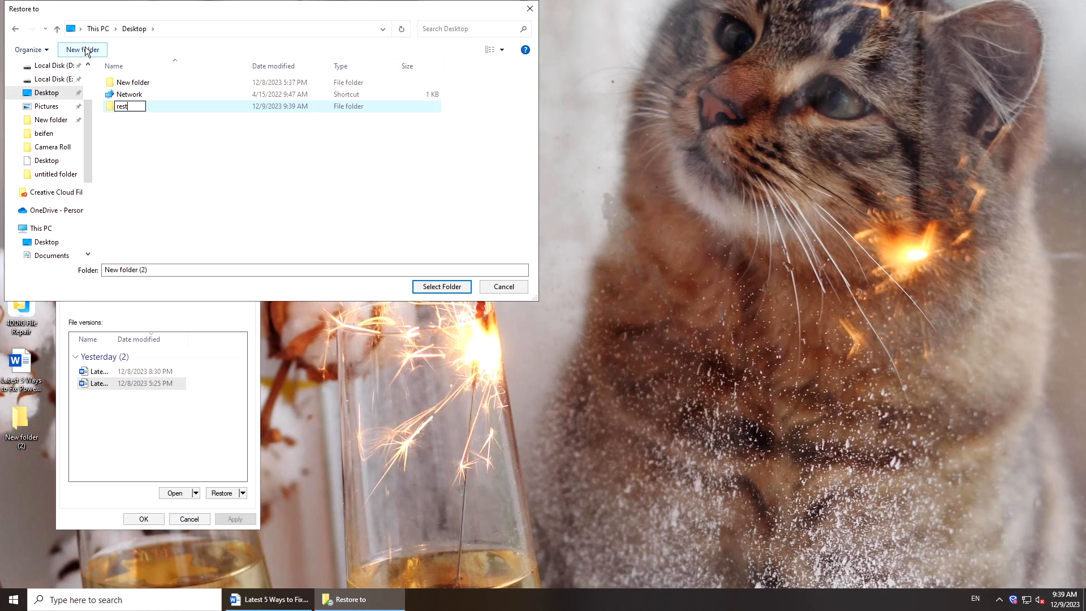
pyautogui.write('ore')
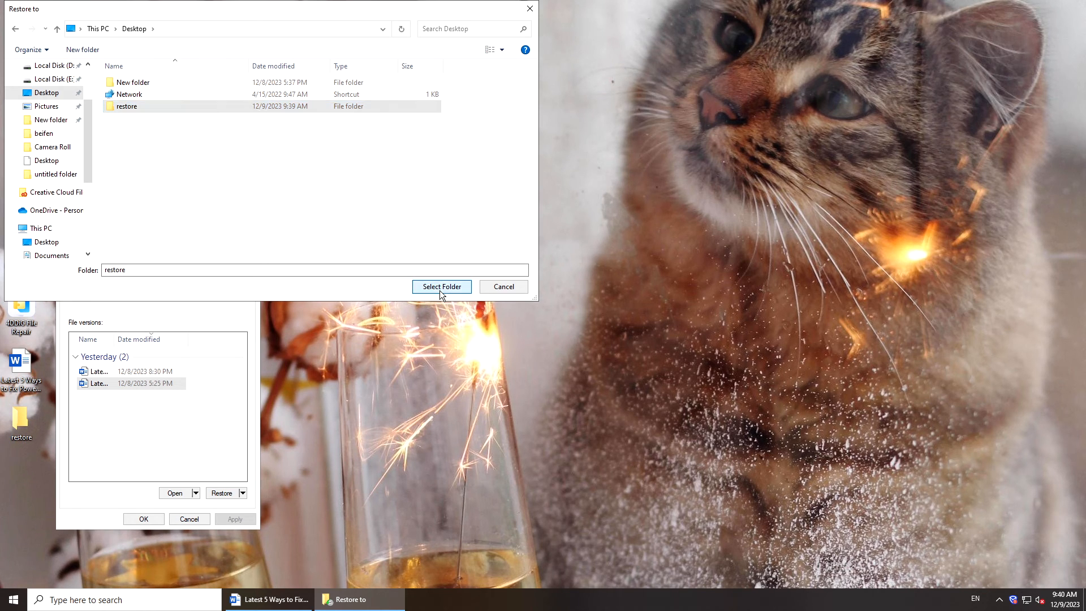
pyautogui.click(441, 287)
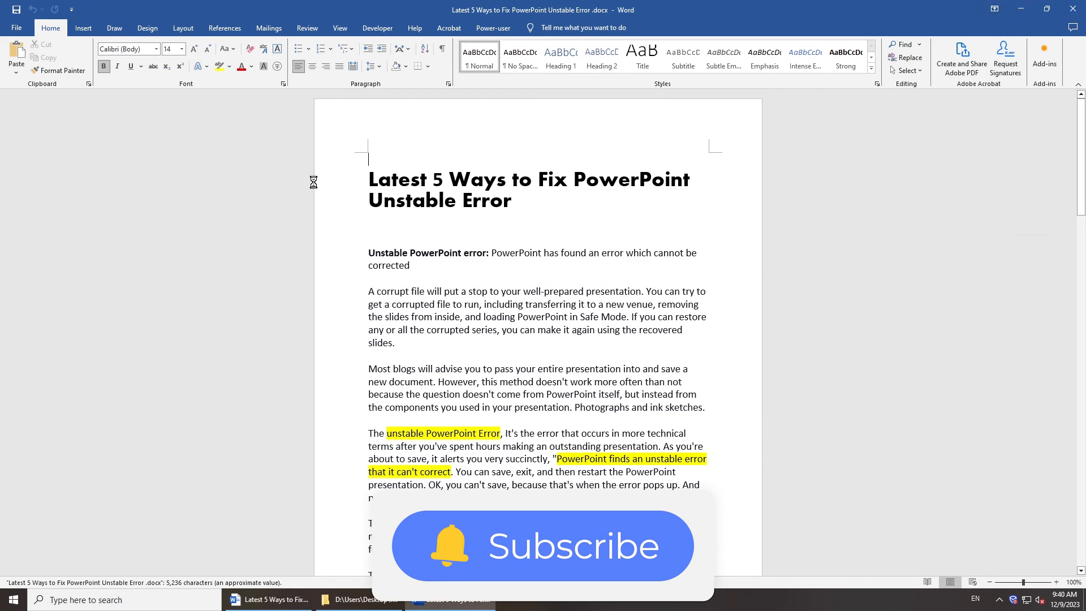
pyautogui.scroll(-3)
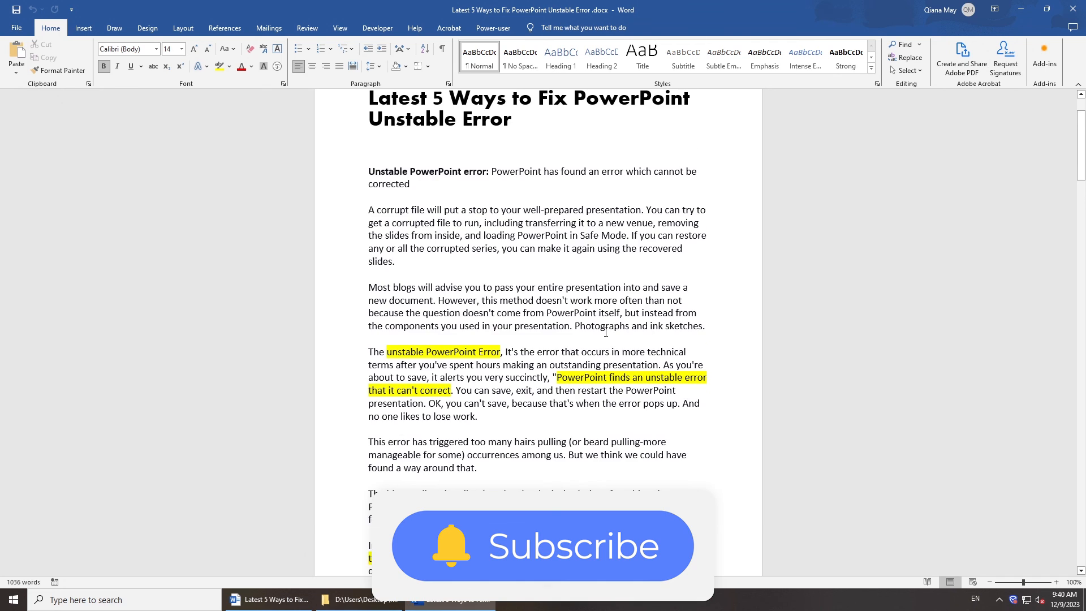